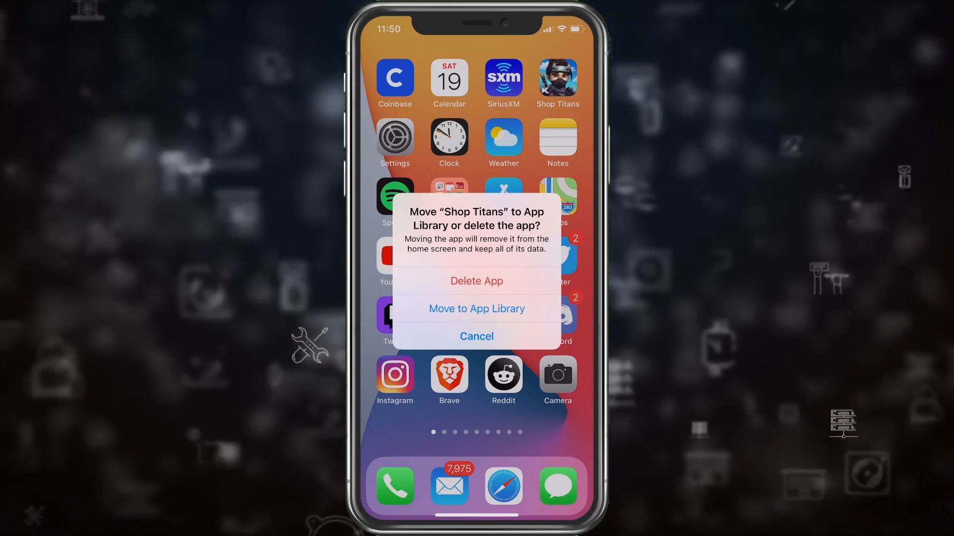
- Choose Move to App Library for Shop Titans in the removal alert
left_click(476, 309)
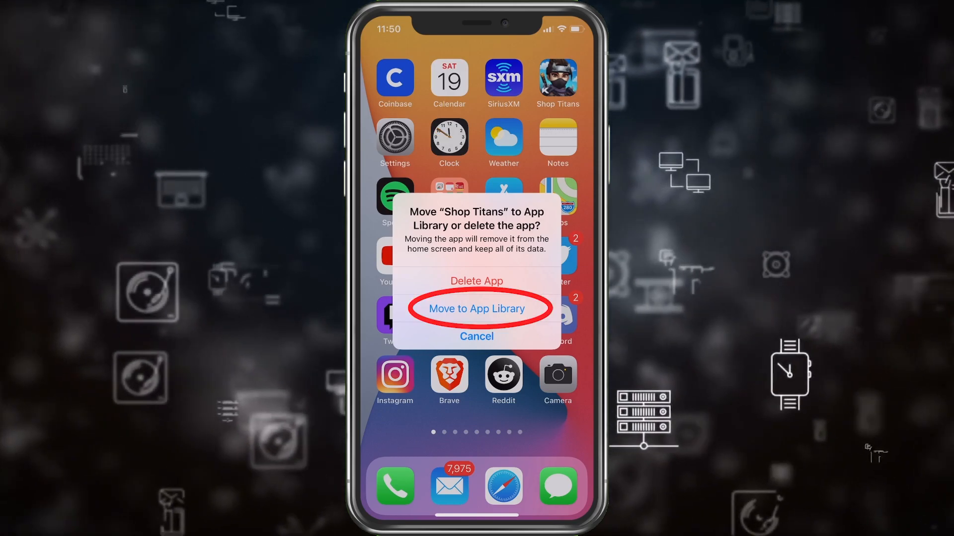
left_click(476, 308)
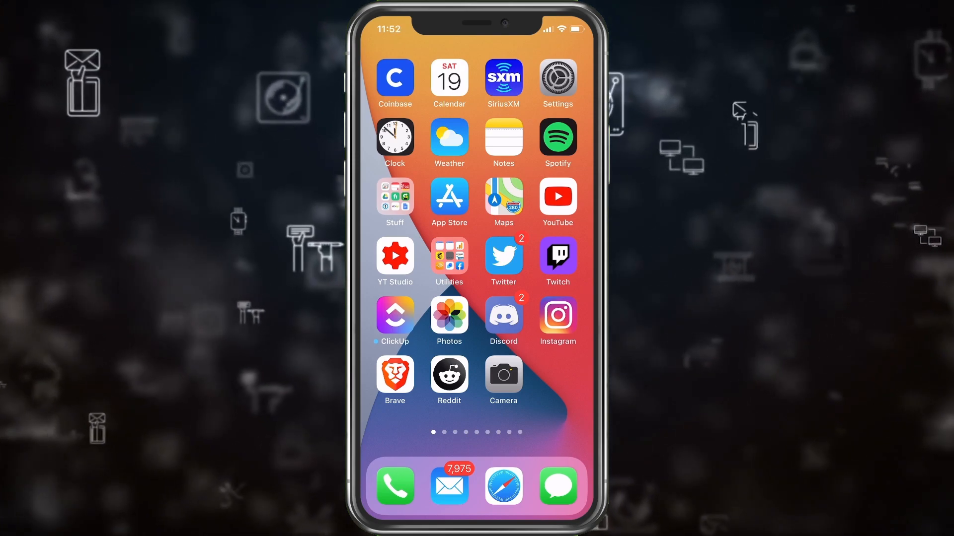
- Swipe left past the last home screen page into the App Library
scroll("left", 3)
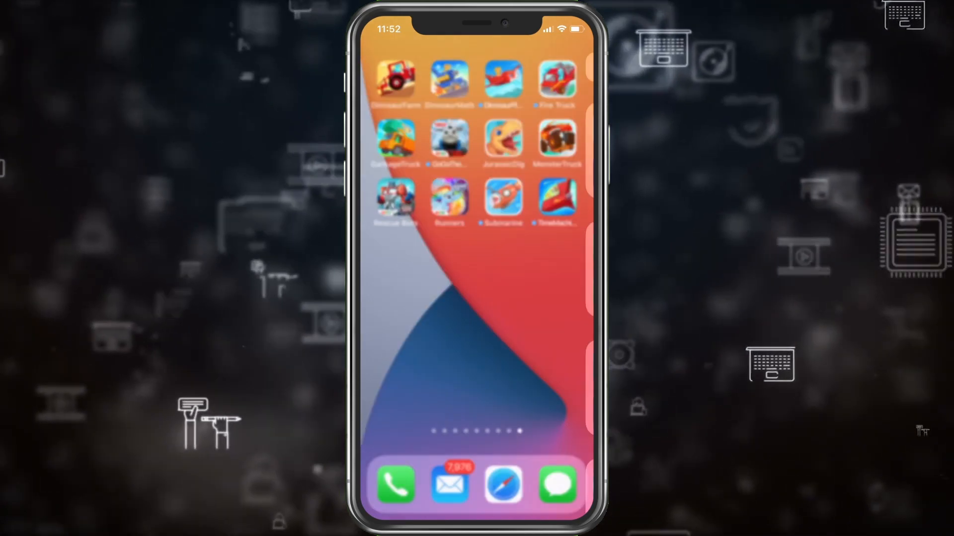
scroll("left", 3)
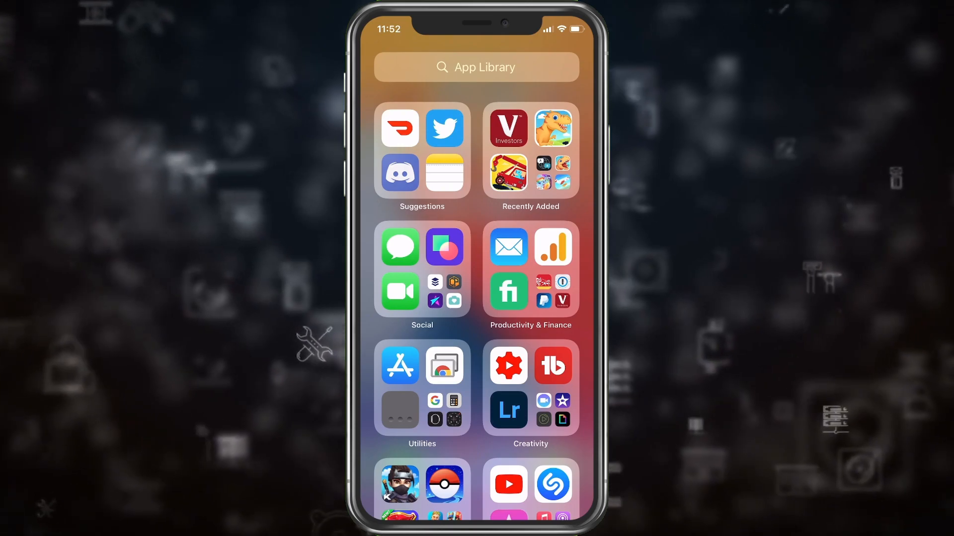
left_click(399, 485)
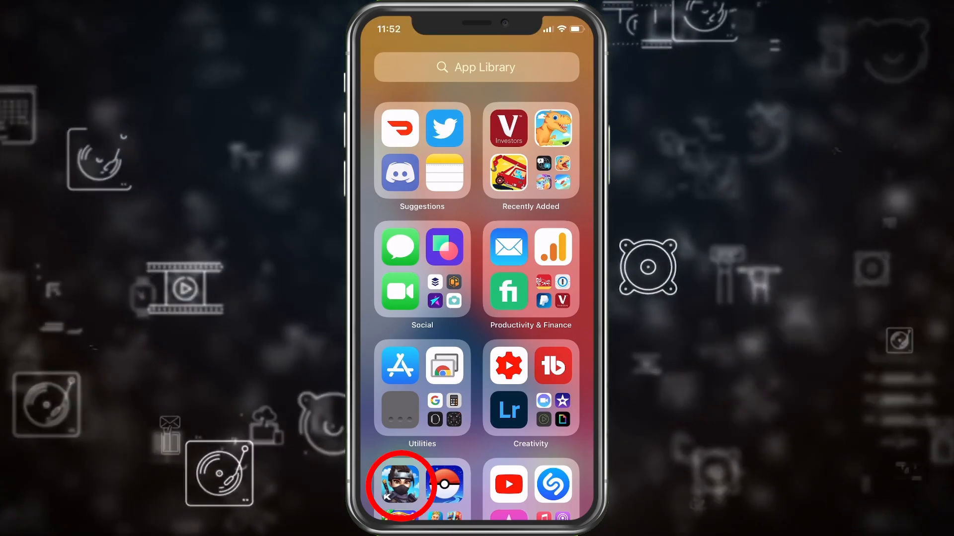
- Search the App Library list for 'T' to locate Shop Titans
left_click(476, 67)
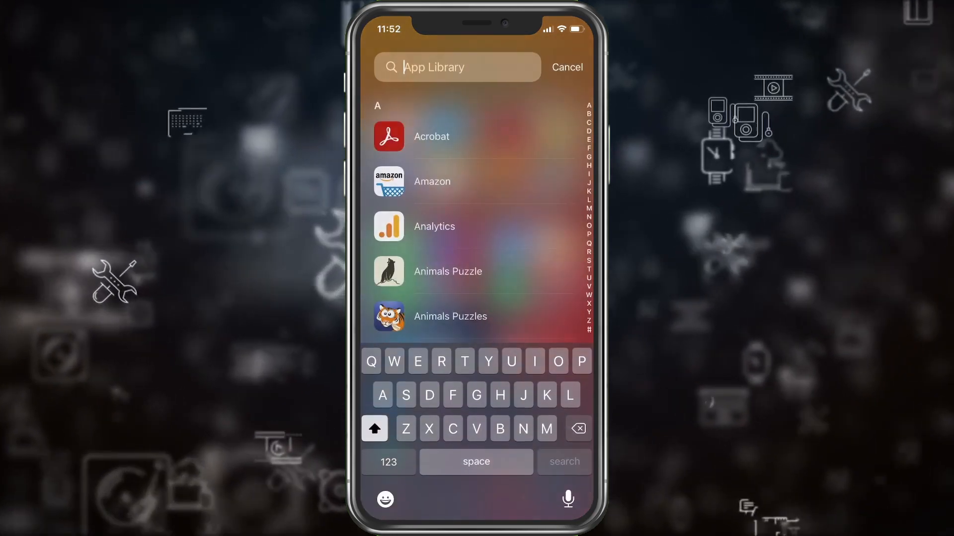
type("T")
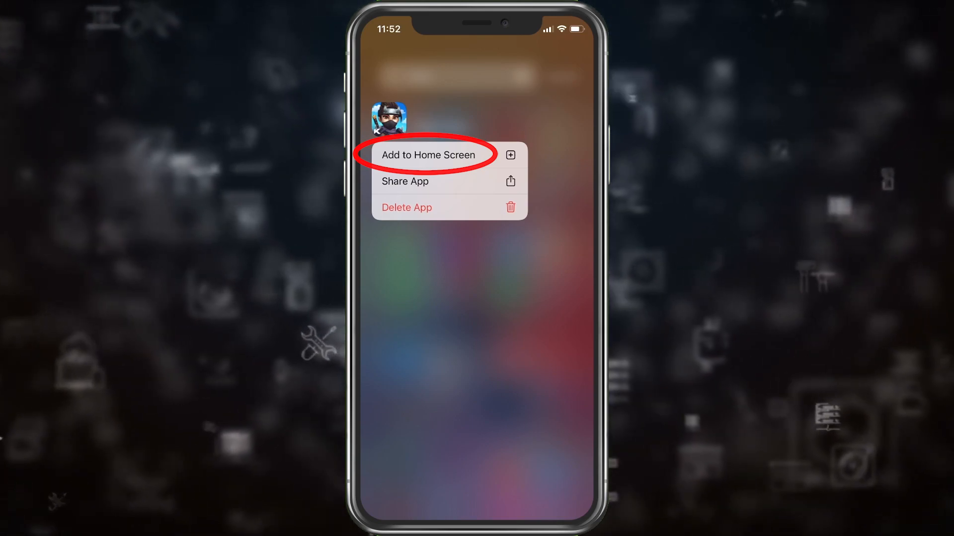
- Add Shop Titans back to the home screen from its context menu
left_click(430, 155)
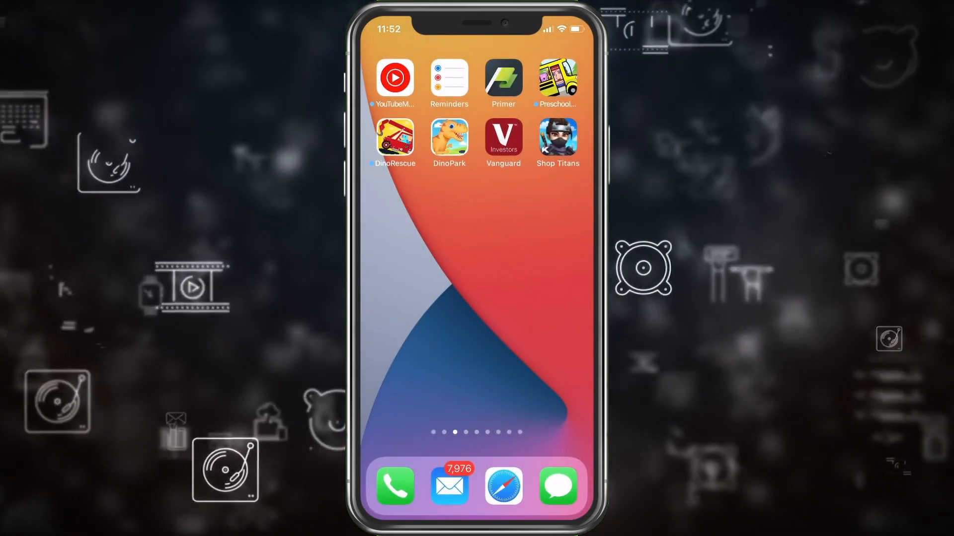
left_click(557, 138)
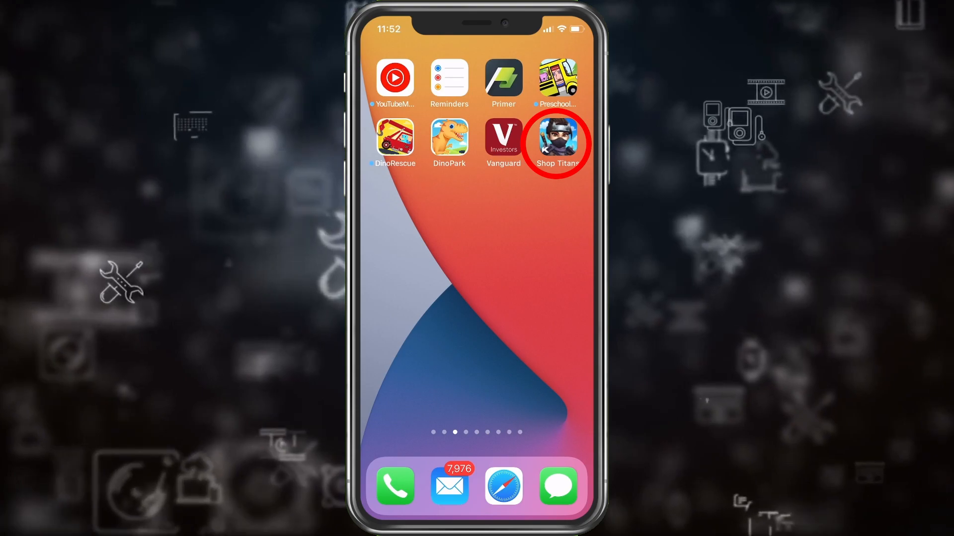
left_click(557, 142)
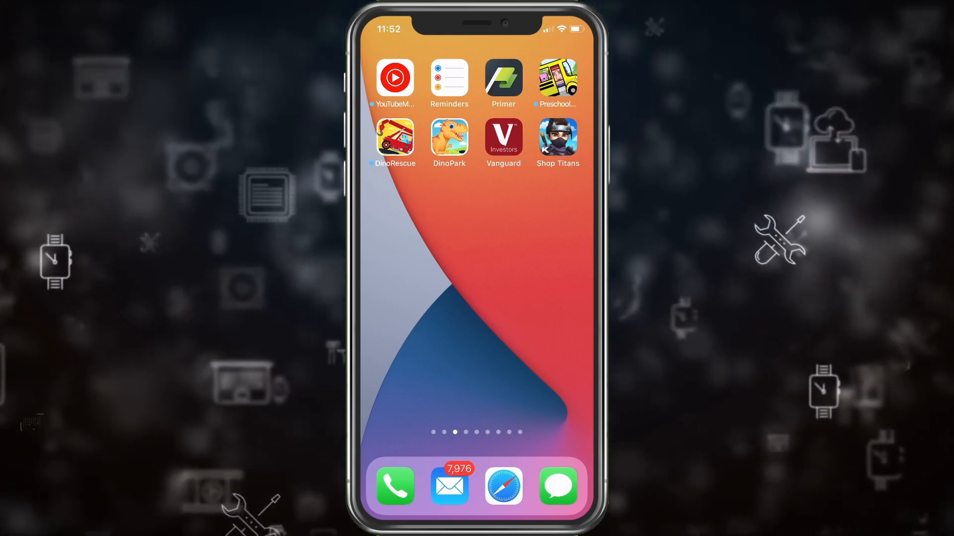